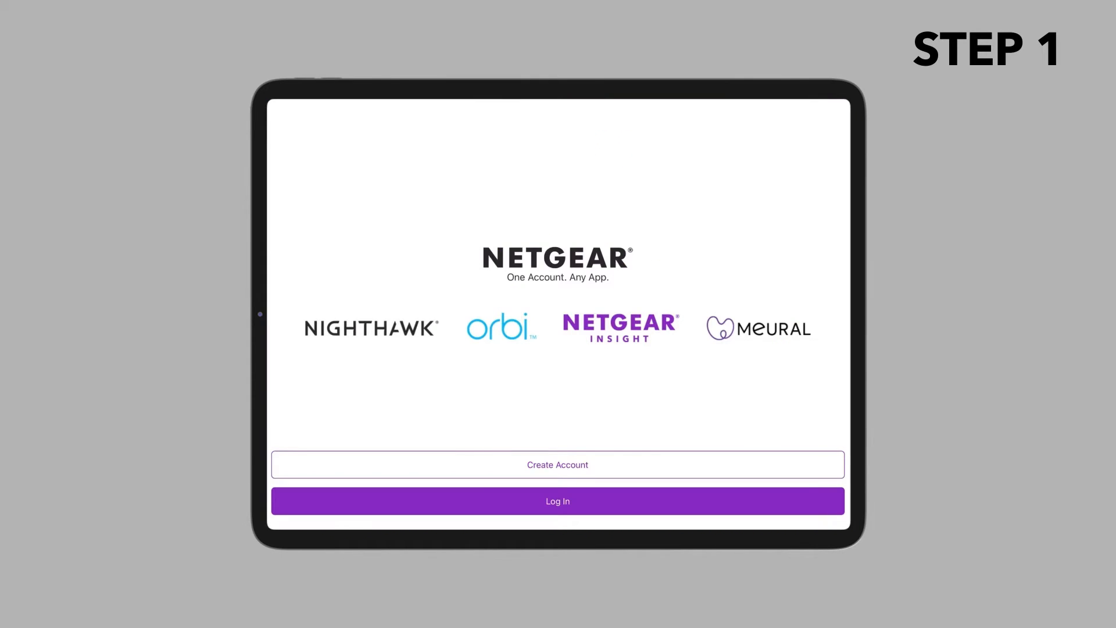
- Create a new NETGEAR account through the sign-up form to reach the empty Devices page
click(557, 464)
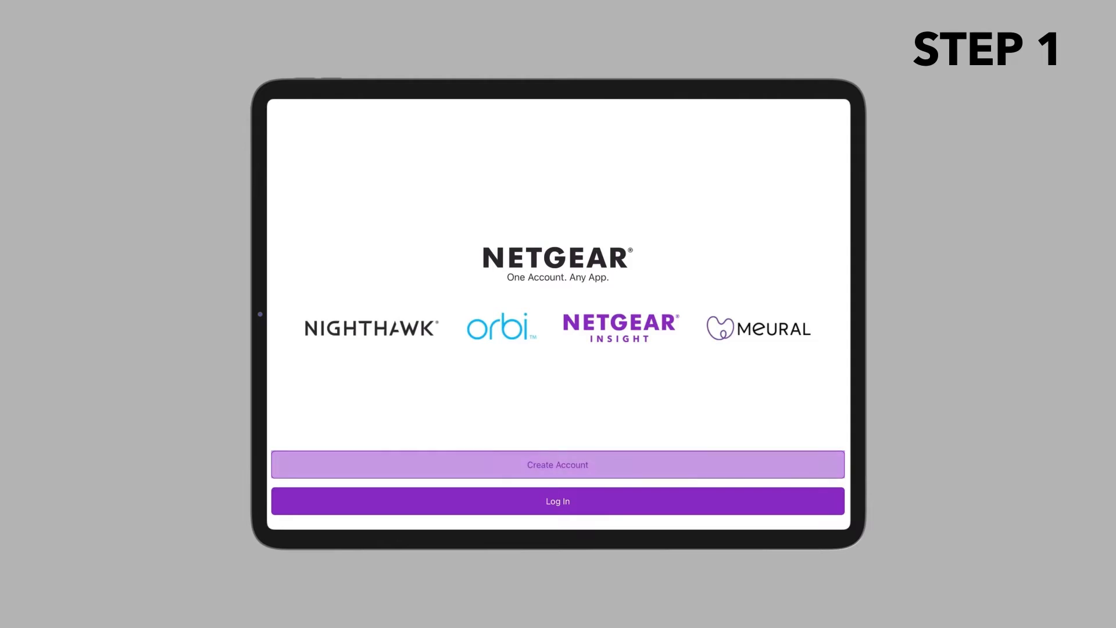
click(557, 464)
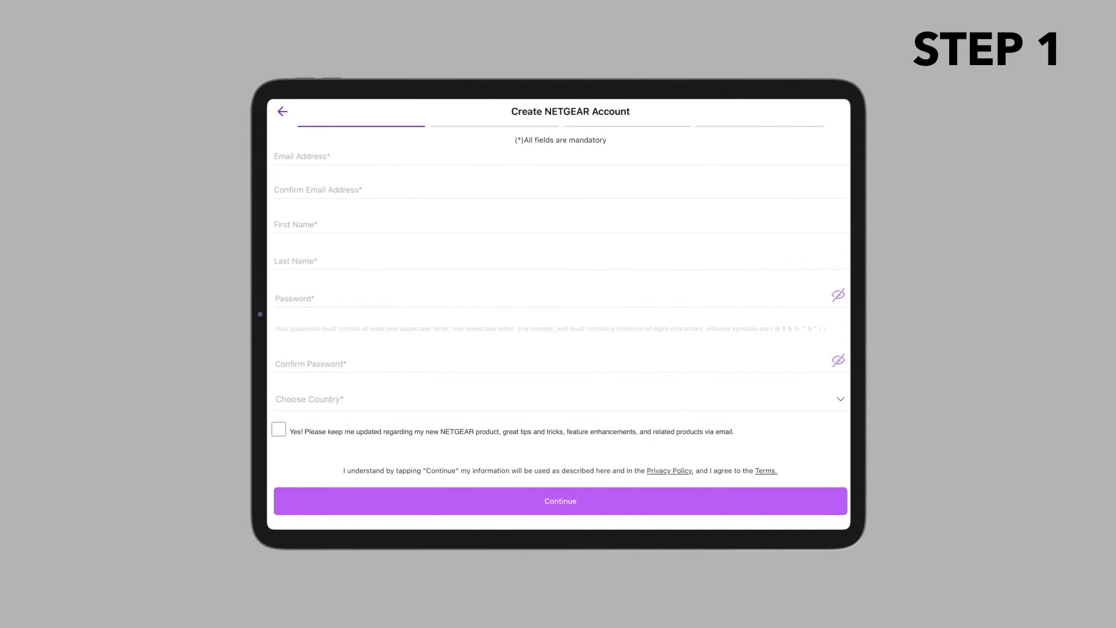
click(560, 501)
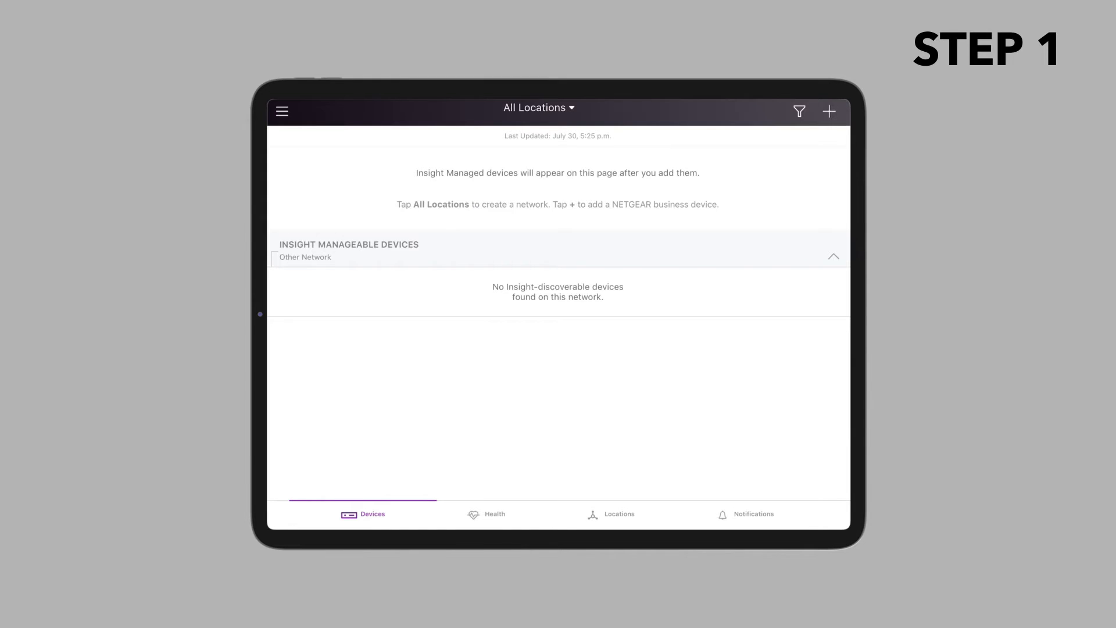
- Add a business device by serial number, entering the serial beginning '6LC11'
click(828, 111)
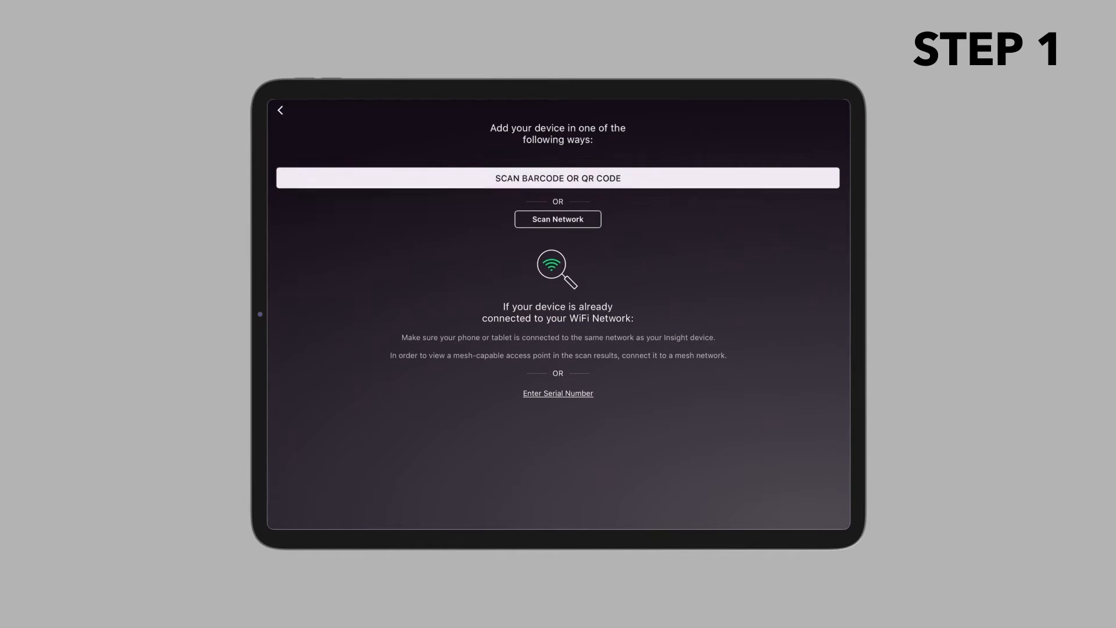
click(558, 178)
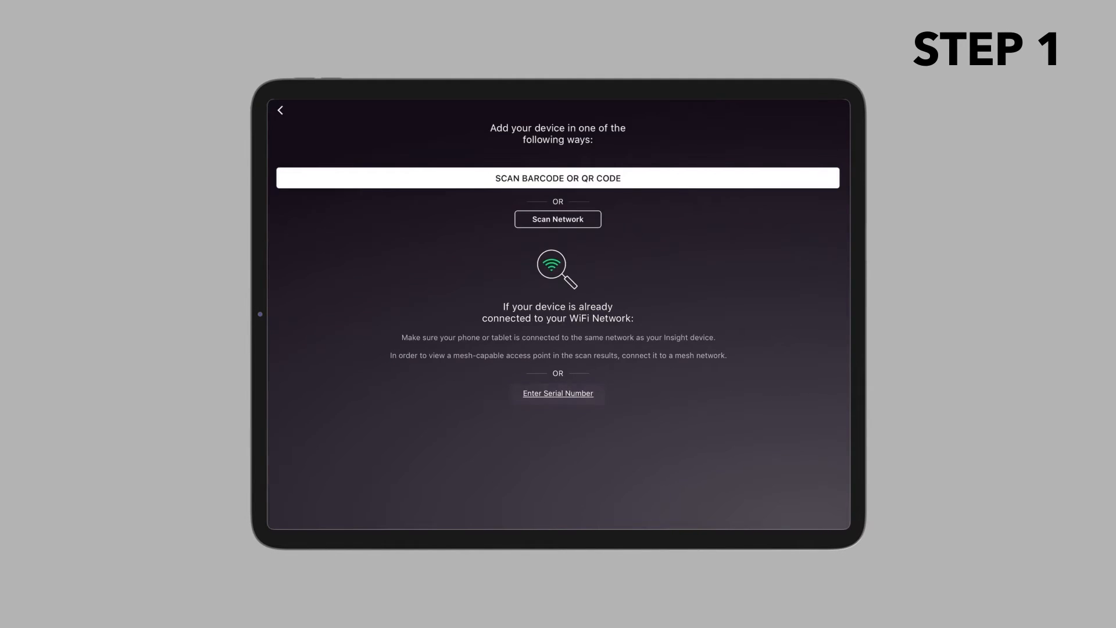
click(558, 393)
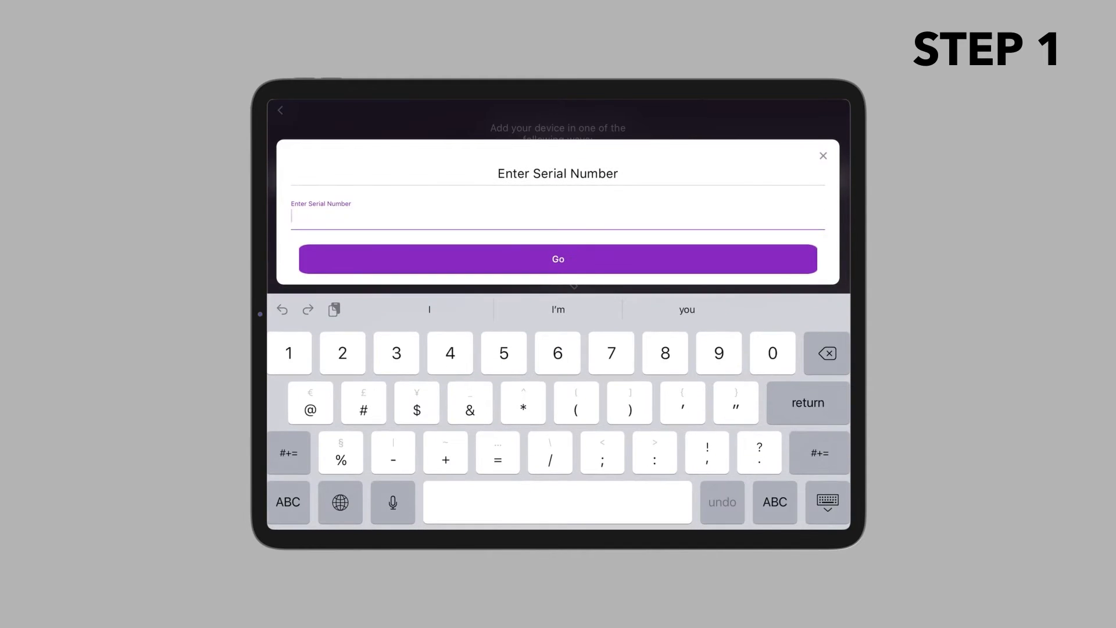
text(6LC11)
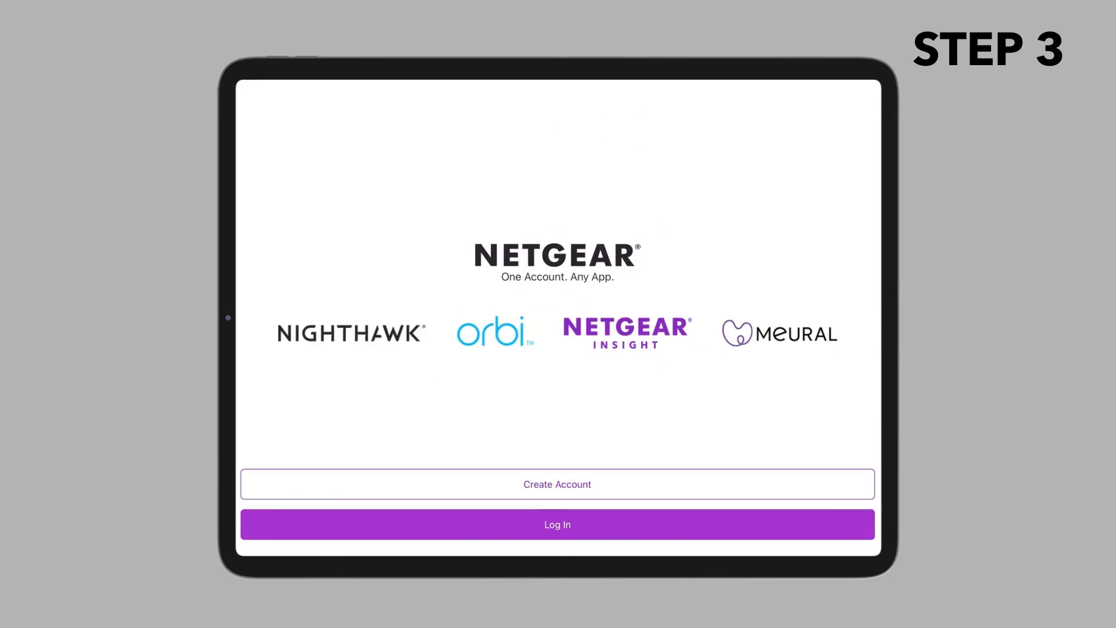
- Log in to the NETGEAR account to reach the new network location form
click(558, 525)
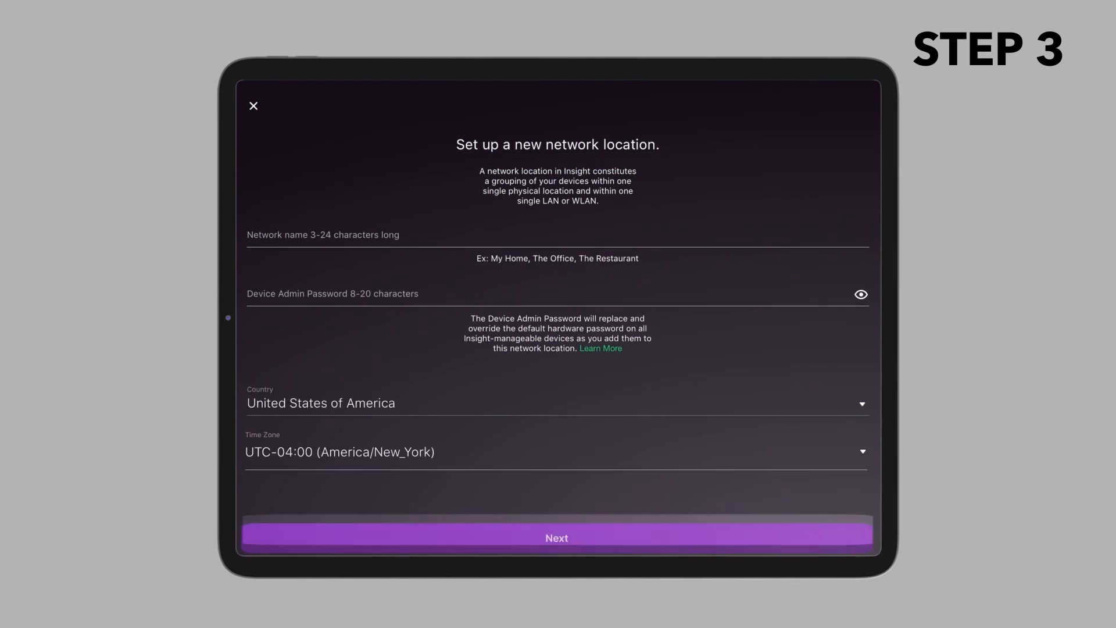
- Submit location 'The Office', accept the admin password warning, and keep the WAX630 name
click(557, 538)
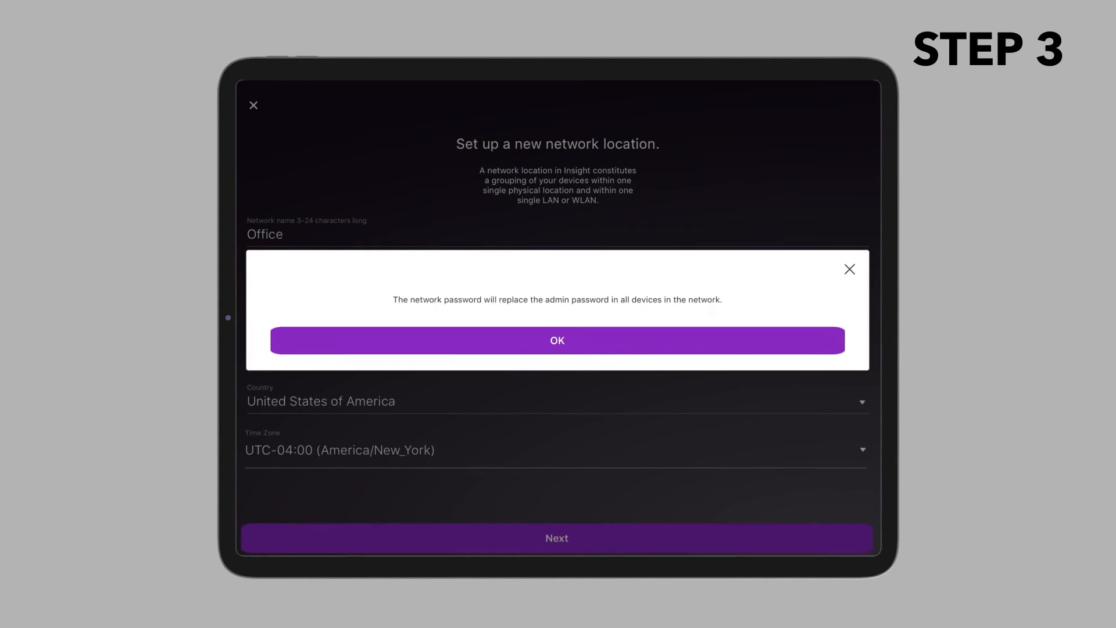
click(558, 340)
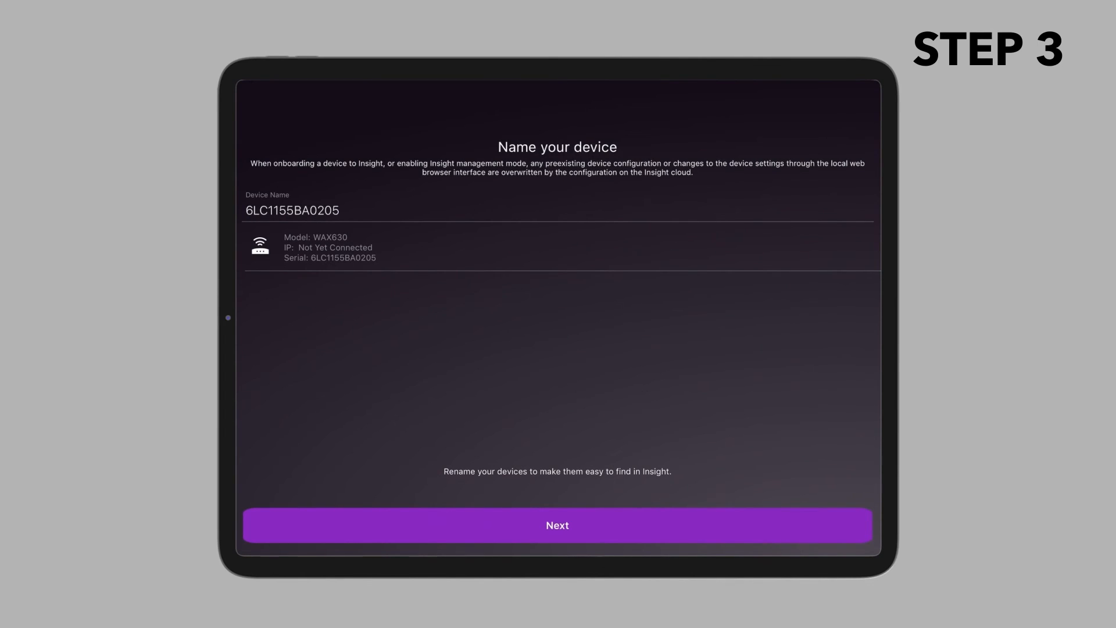
click(558, 526)
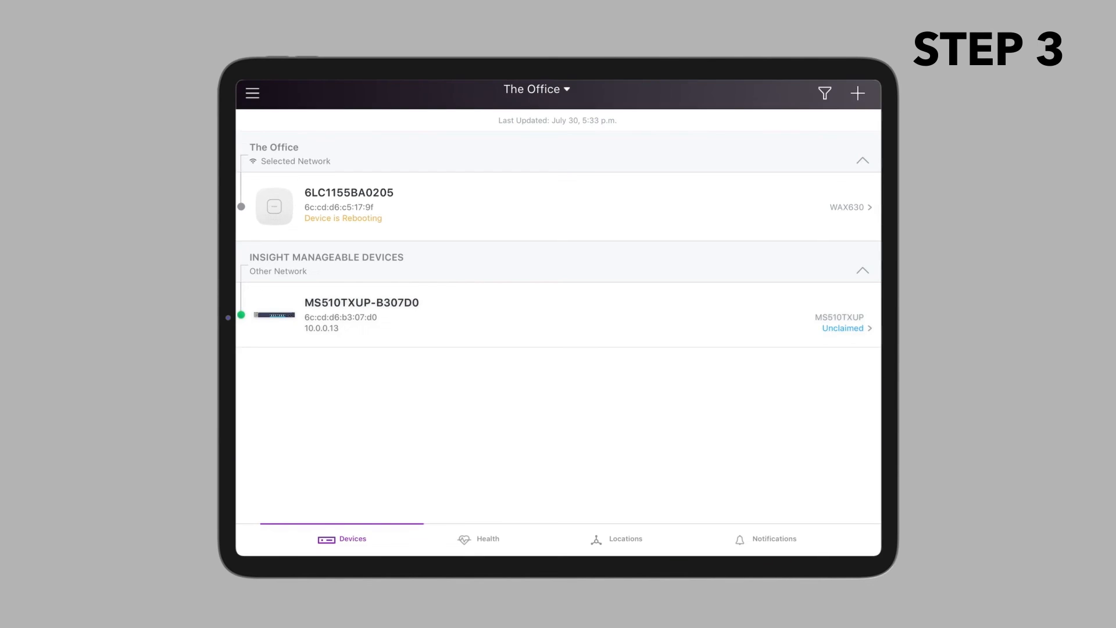